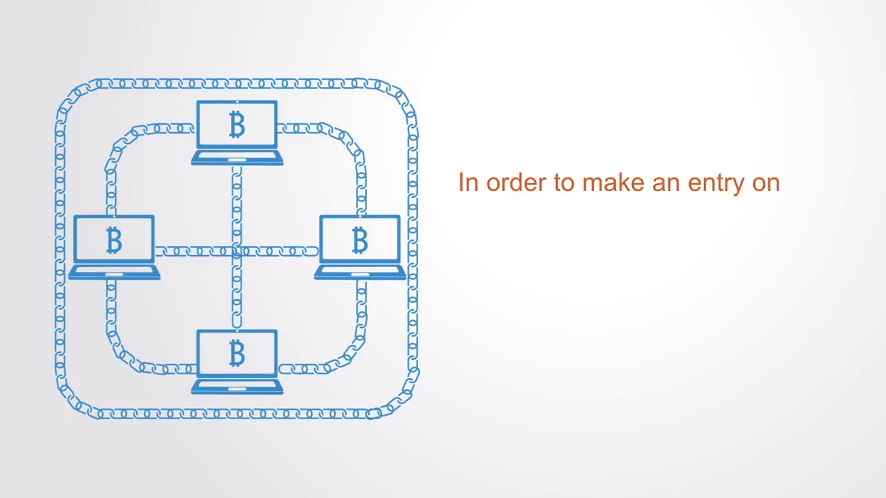
{"action": "type", "text": "to the blockchain database all the co"}
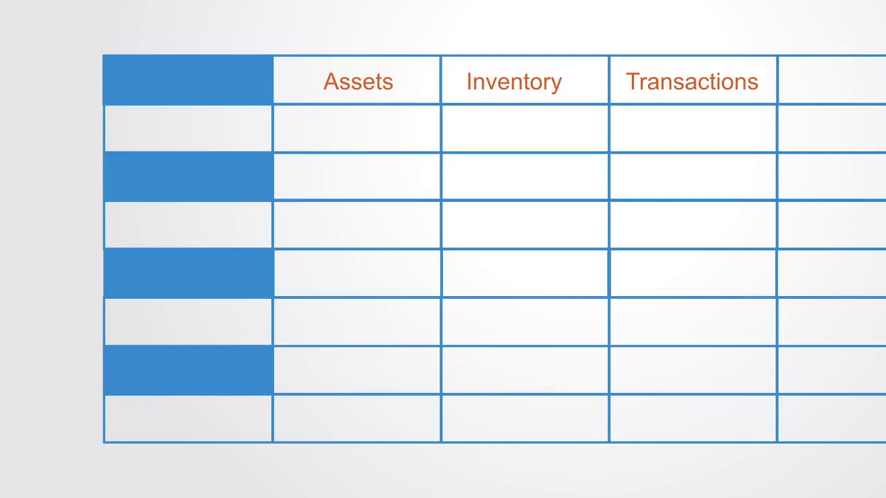
{"action": "type", "text": "Car"}
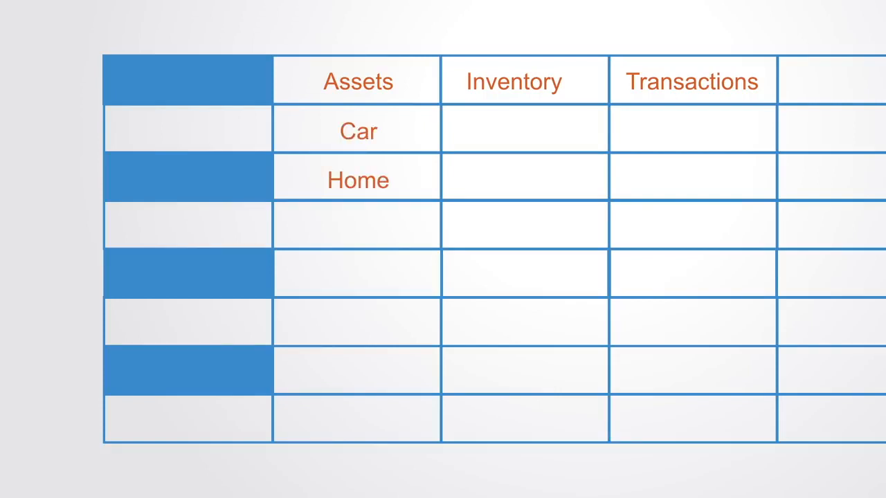
{"action": "type", "text": "Currencies"}
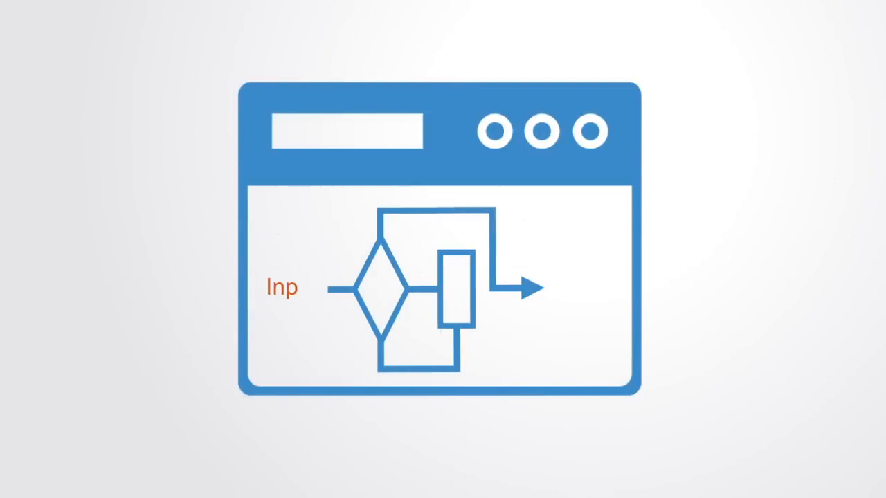
{"action": "type", "text": "ut"}
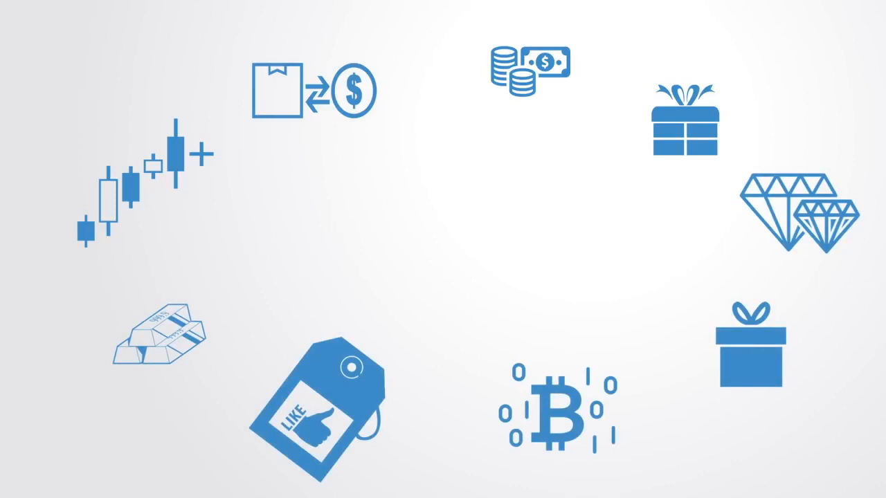
{"action": "type", "text": "Discovery, valu"}
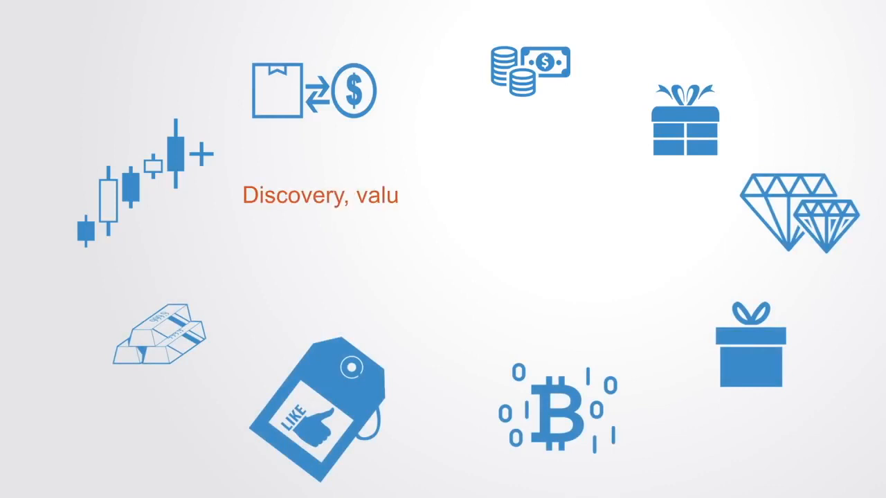